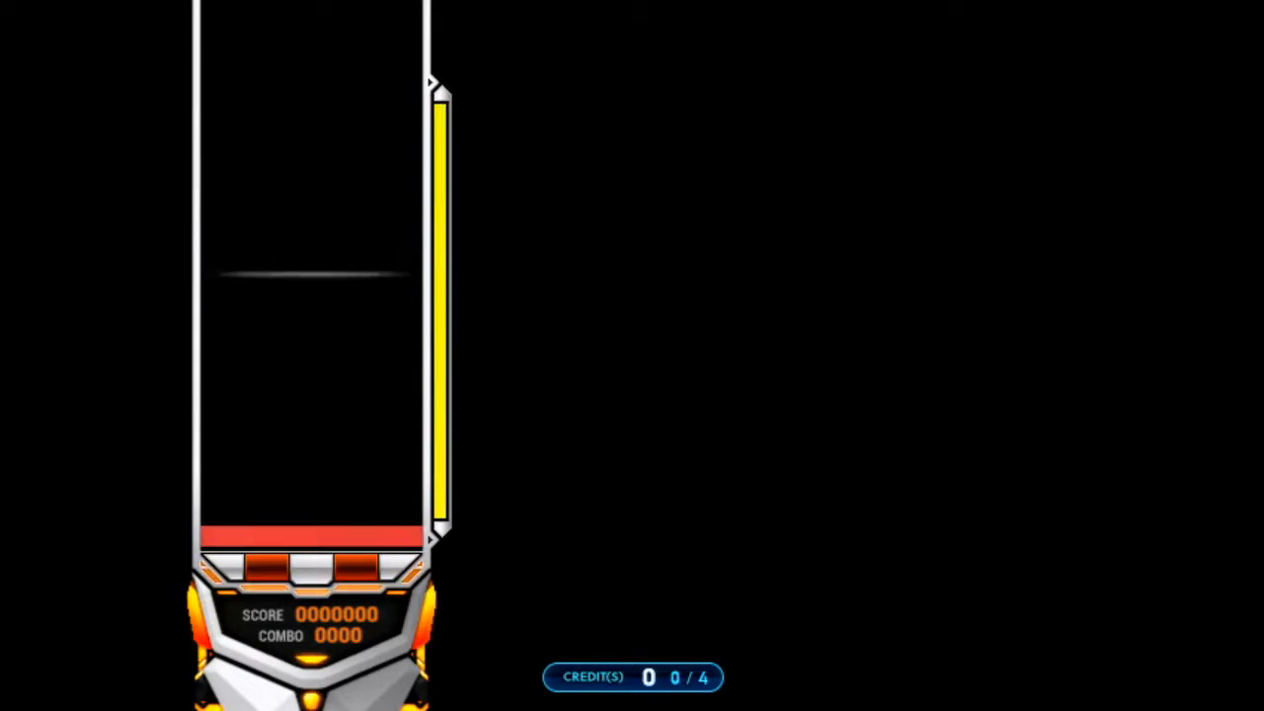
key("space")
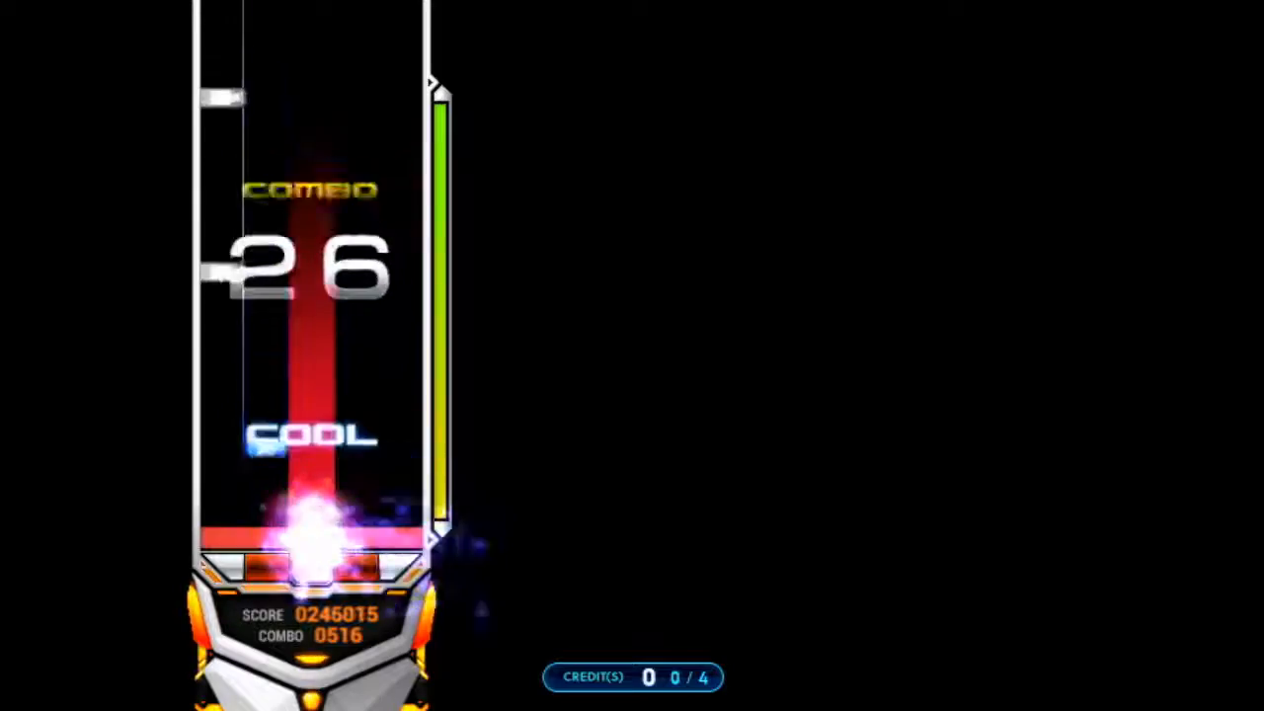
key("space")
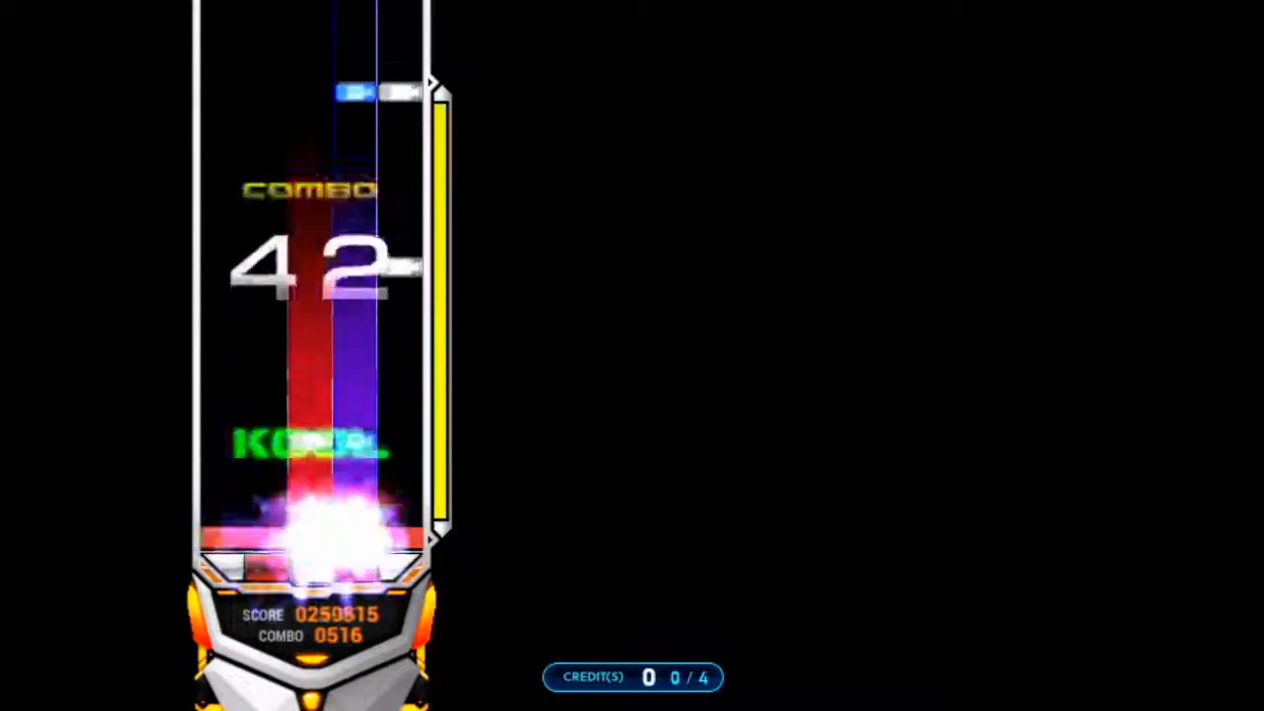